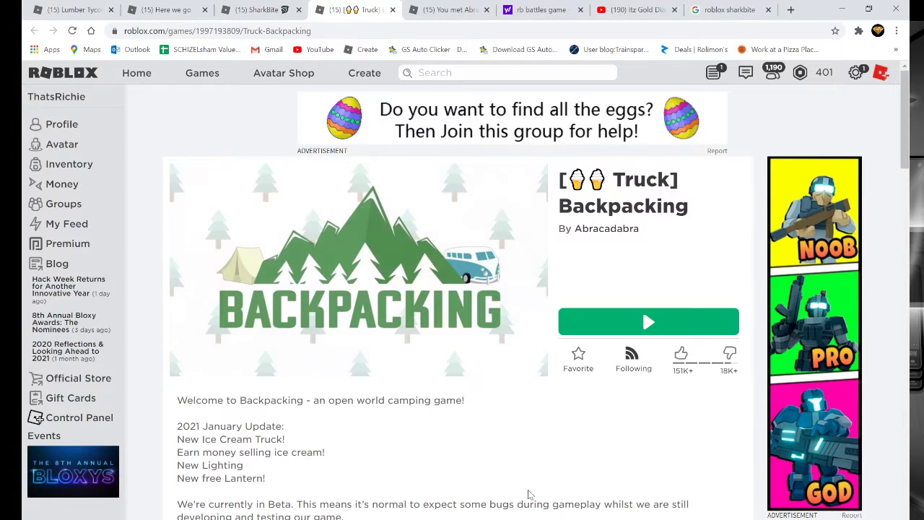
{"action": "mouse_move", "coordinate": [525, 462]}
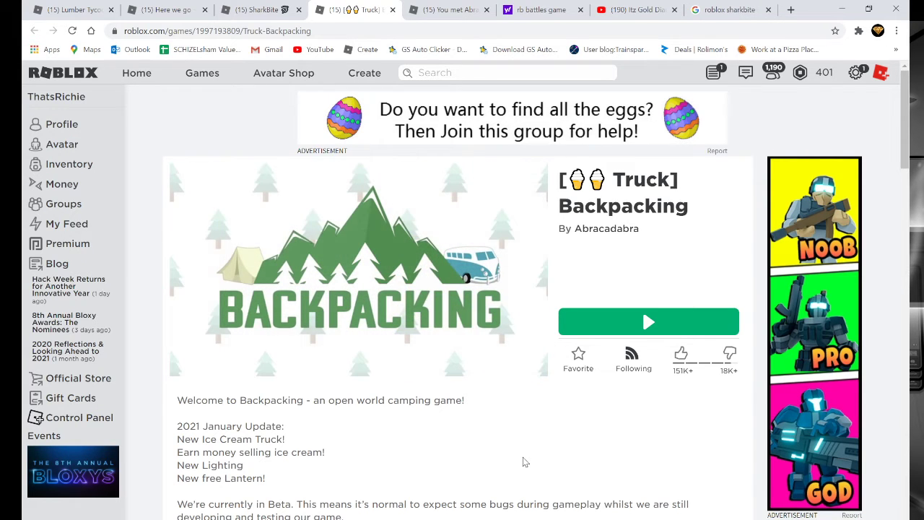
Scroll the Backpacking game page down to the Game Badges section past King Fisher
{"action": "scroll", "scroll_direction": "down", "scroll_amount": 3}
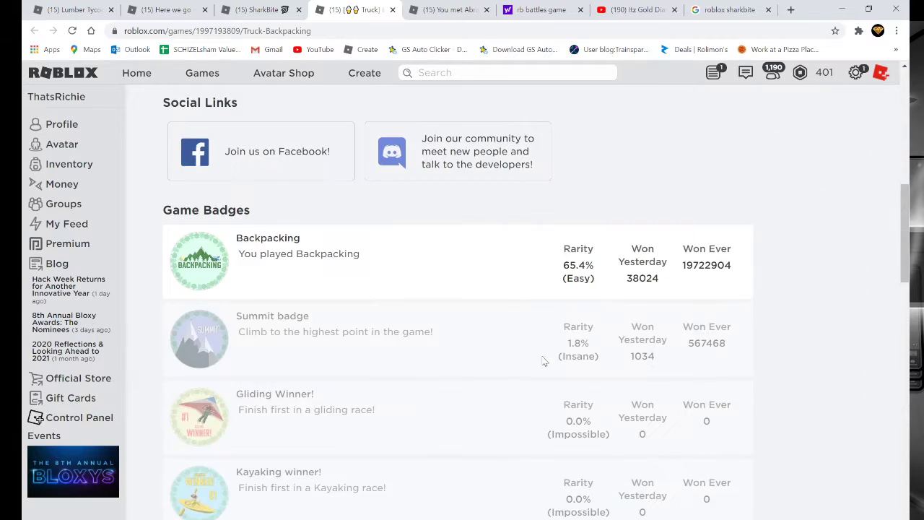
{"action": "scroll", "scroll_direction": "down", "scroll_amount": 3}
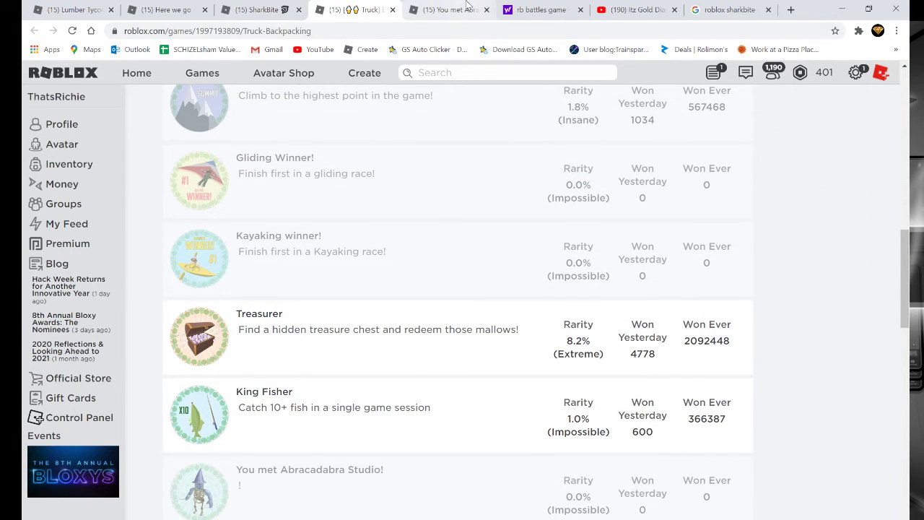
Switch to the You met Abracadabra Studio! badge page showing type, date and description
{"action": "left_click", "coordinate": [309, 470]}
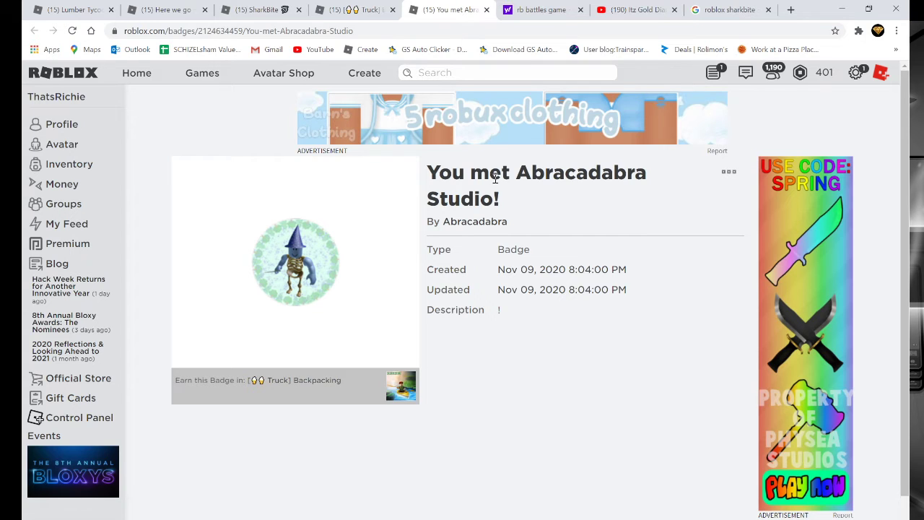
{"action": "mouse_move", "coordinate": [475, 222]}
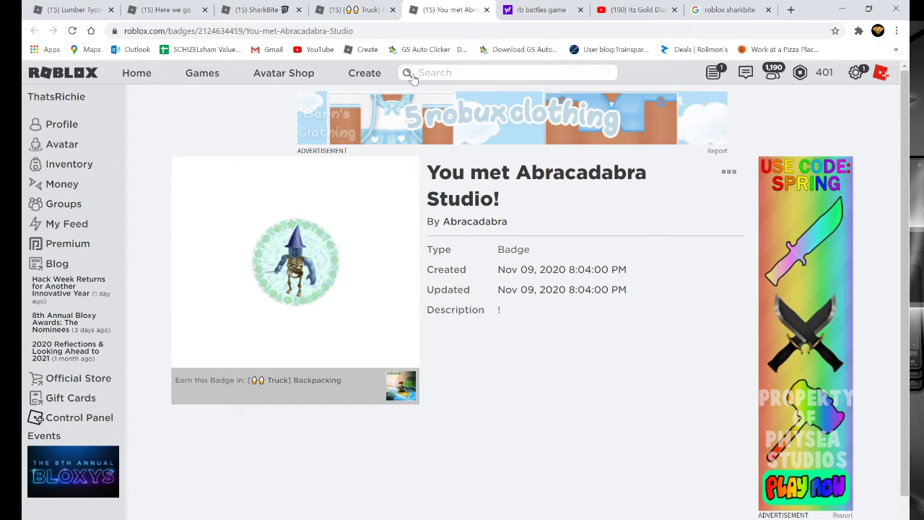
Search 'jailbreak' and open the Jailbreak game page from the Games results
{"action": "type", "text": "j"}
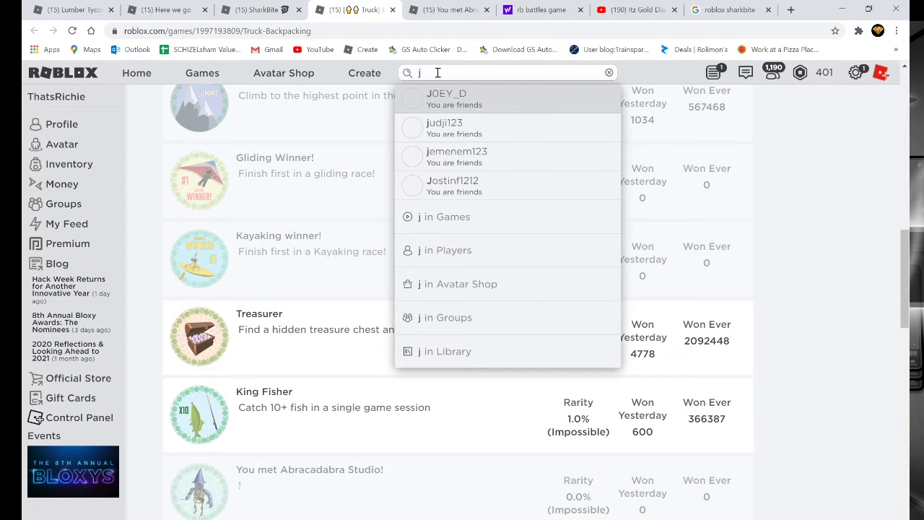
{"action": "type", "text": "ailbreak"}
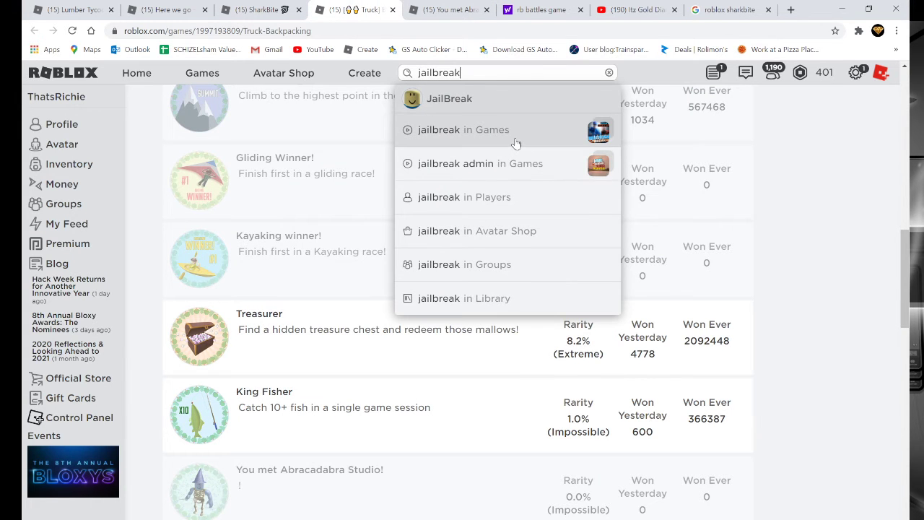
{"action": "left_click", "coordinate": [463, 130]}
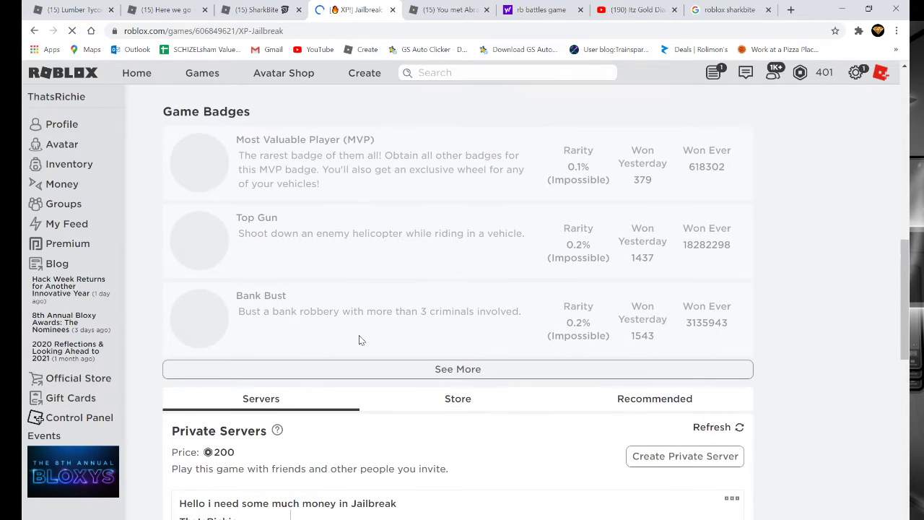
Scroll through Jailbreak's badge list, including Drill Sergeant, Master Criminal and Bonnie & Clyde
{"action": "scroll", "scroll_direction": "down", "scroll_amount": 3}
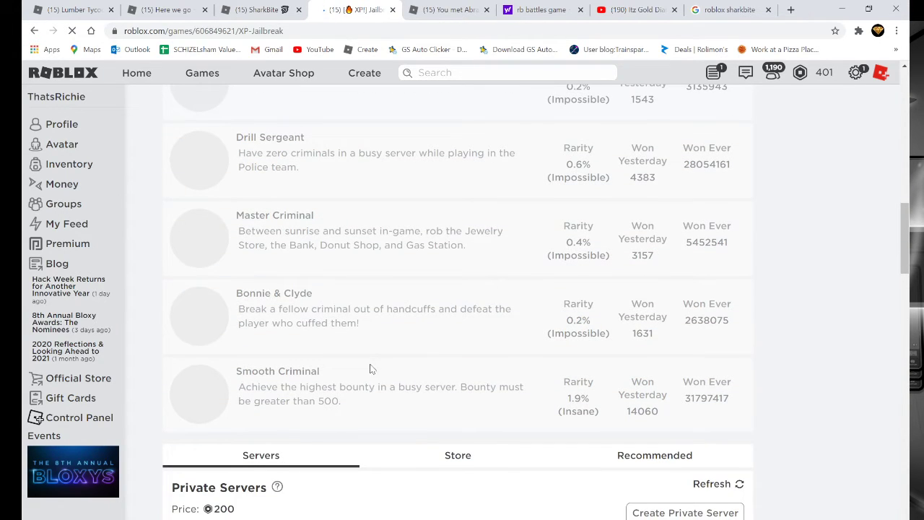
{"action": "scroll", "scroll_direction": "up", "scroll_amount": 3}
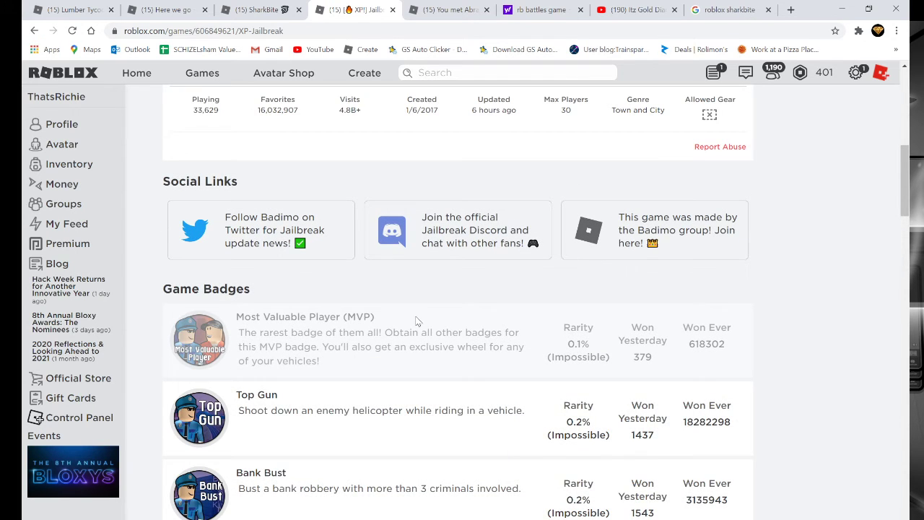
{"action": "scroll", "scroll_direction": "down", "scroll_amount": 3}
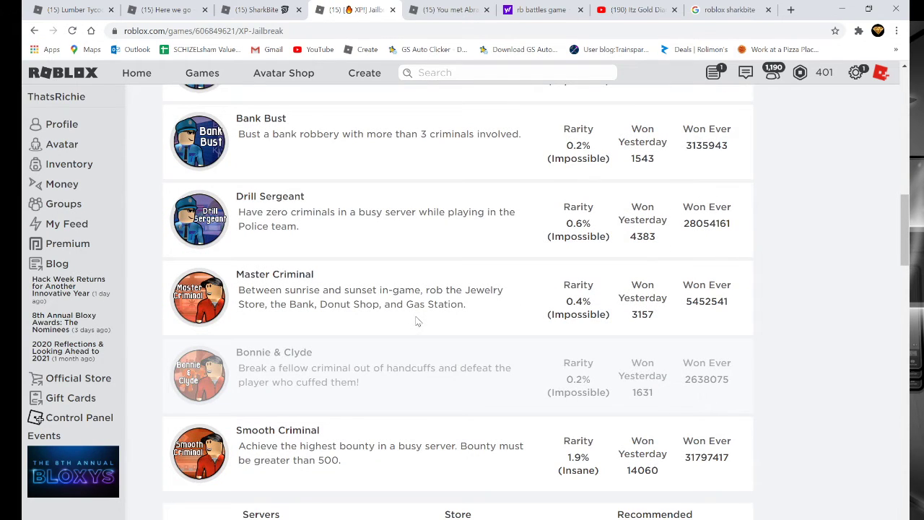
{"action": "mouse_move", "coordinate": [417, 282]}
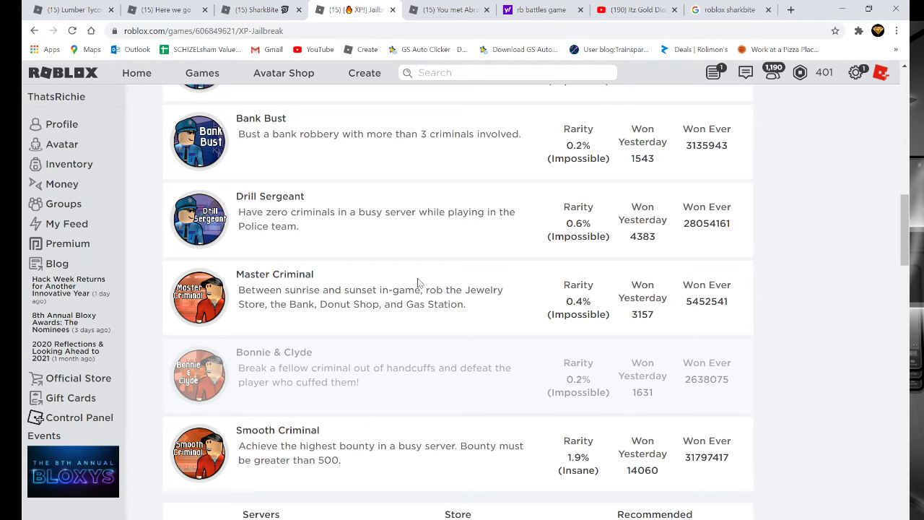
{"action": "mouse_move", "coordinate": [389, 94]}
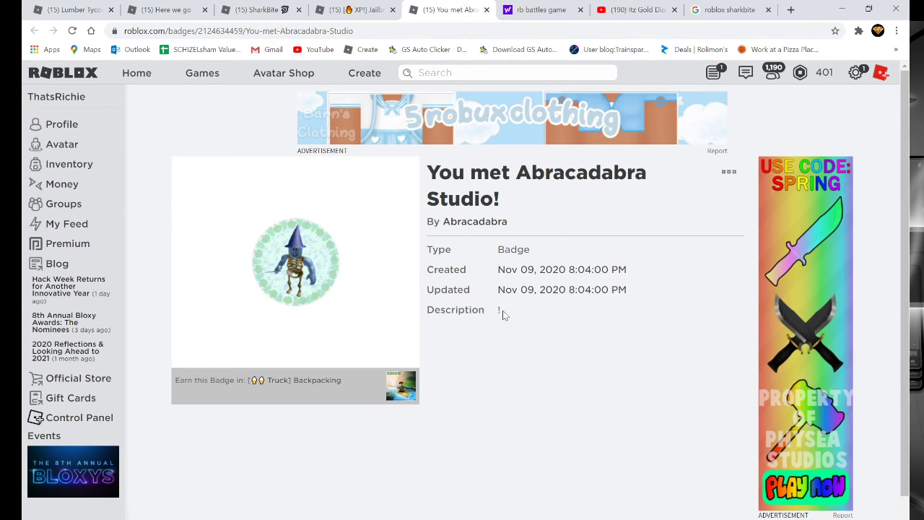
{"action": "mouse_move", "coordinate": [502, 315]}
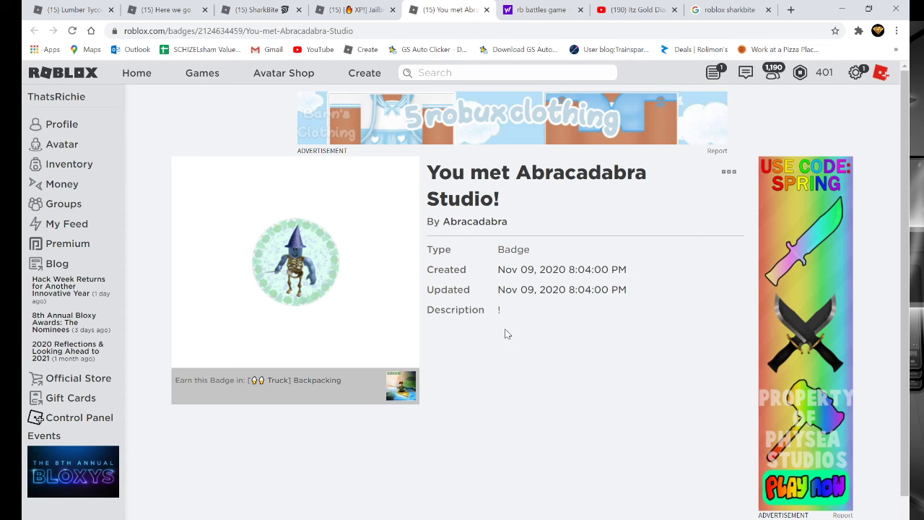
{"action": "mouse_move", "coordinate": [606, 373]}
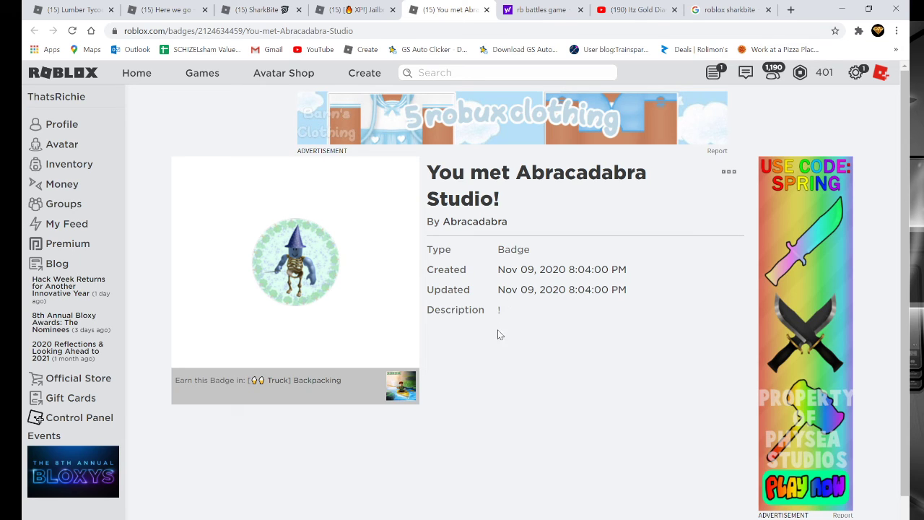
{"action": "mouse_move", "coordinate": [498, 296]}
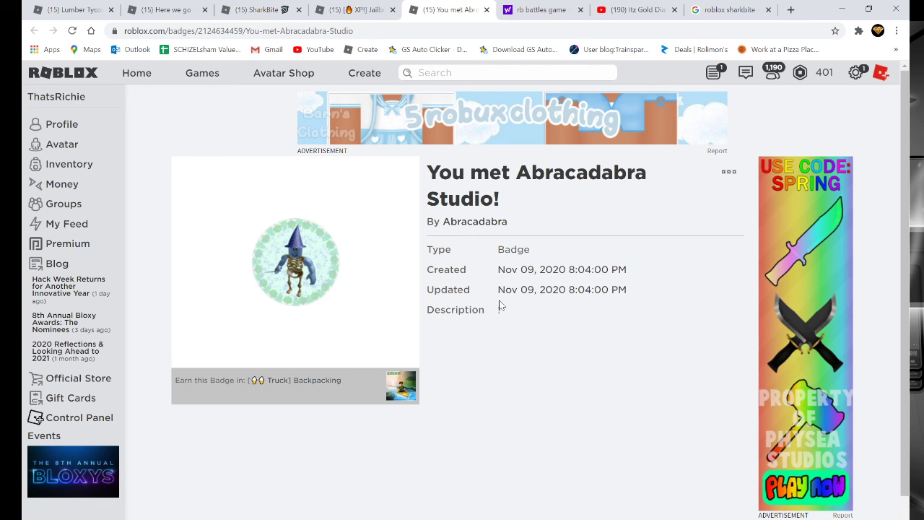
{"action": "mouse_move", "coordinate": [498, 311]}
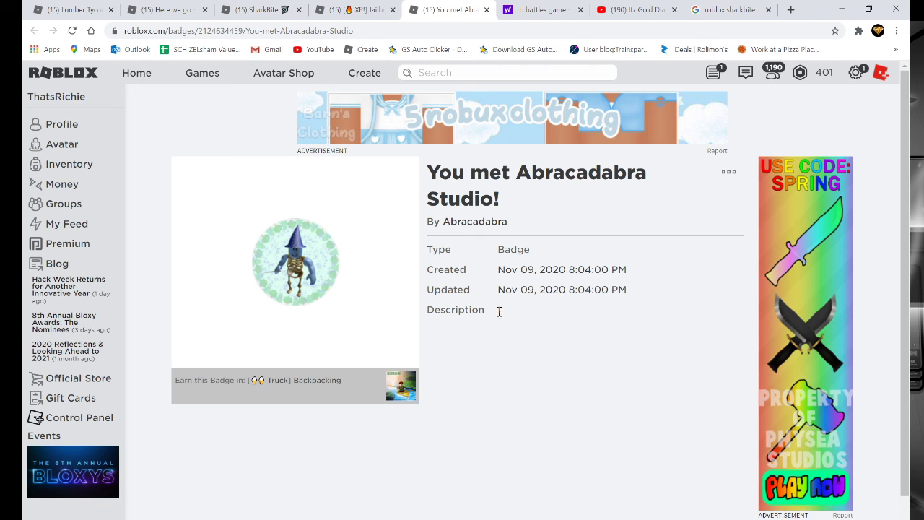